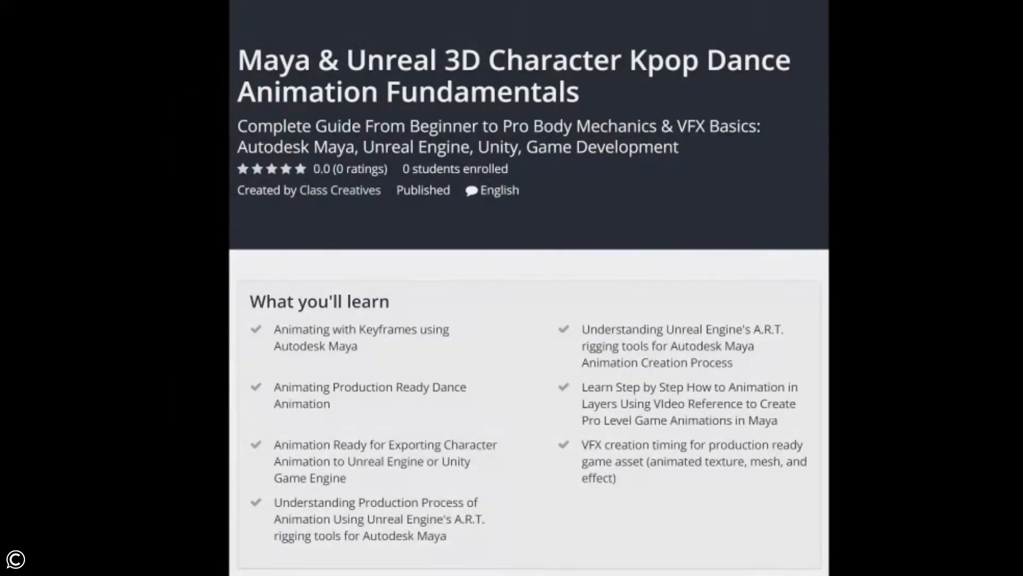
# - Scroll the Kpop dance course page past Course content, Requirements and Description to the Class Creatives instructor profile
pyautogui.scroll(-3)
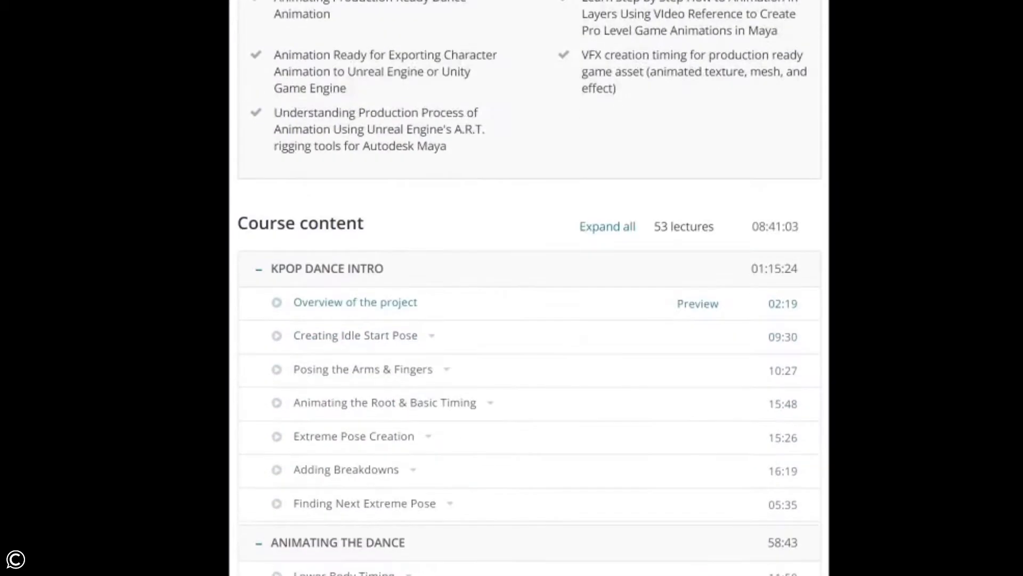
pyautogui.scroll(-3)
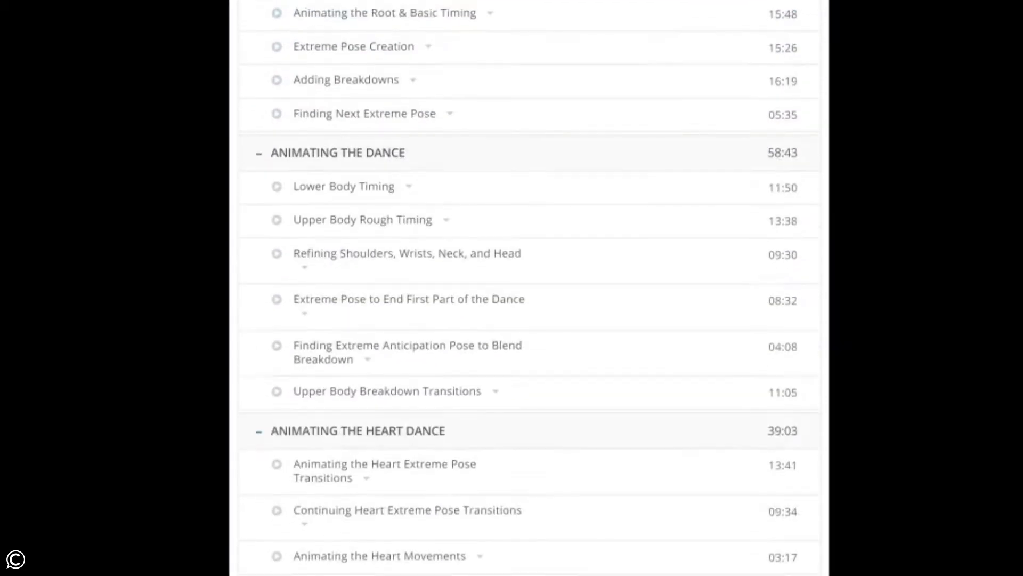
pyautogui.scroll(-3)
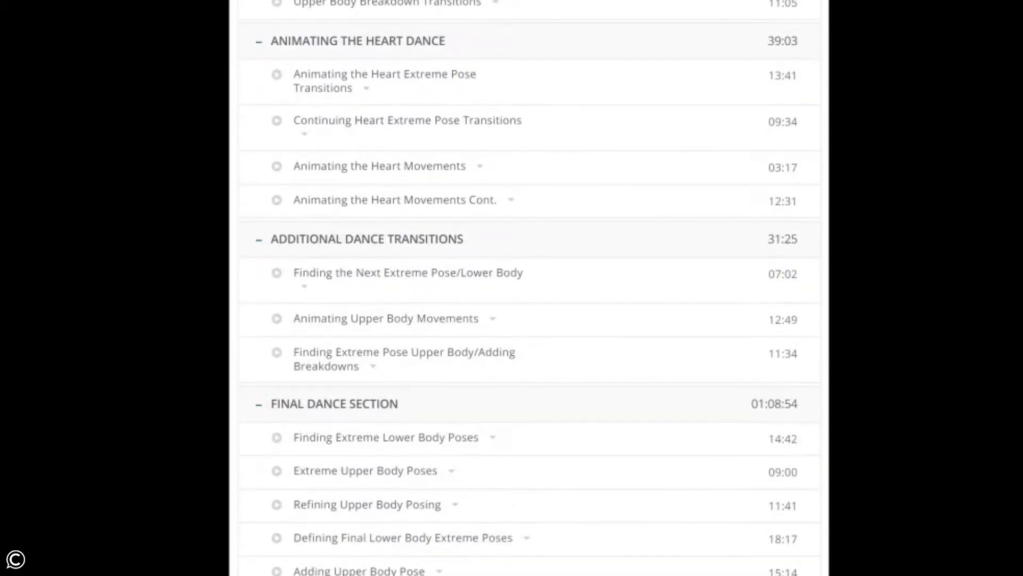
pyautogui.scroll(-3)
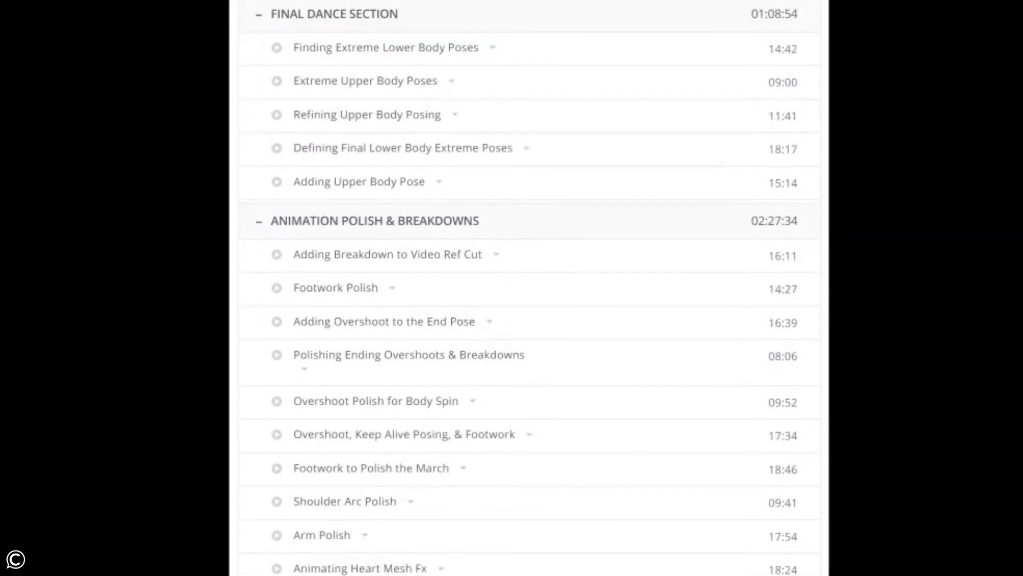
pyautogui.scroll(-3)
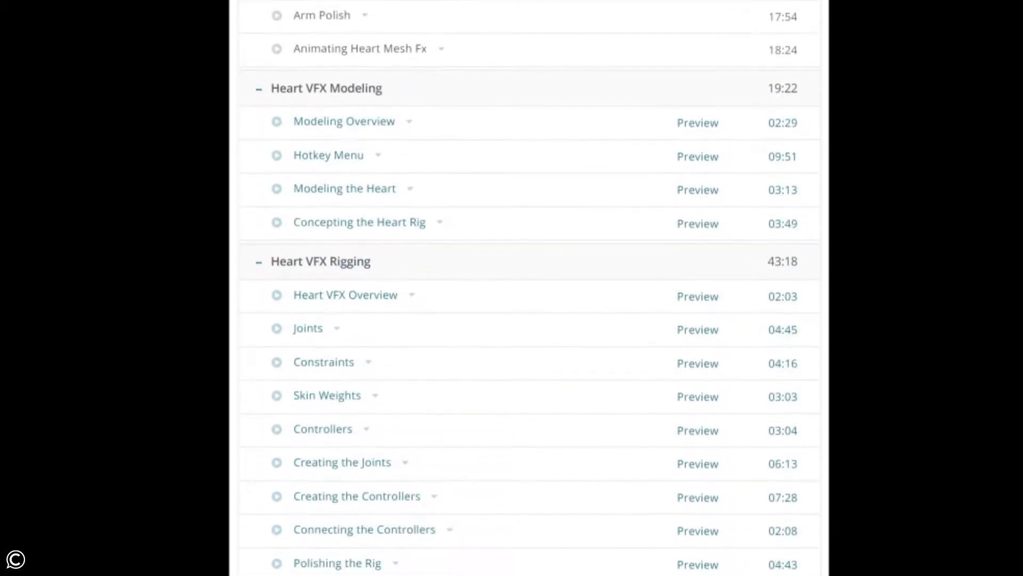
pyautogui.scroll(-3)
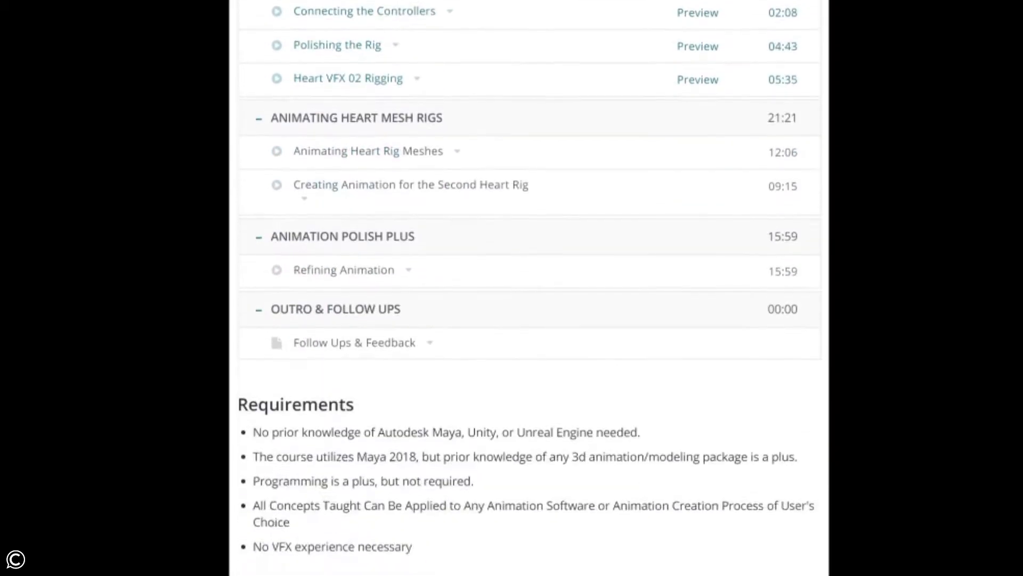
pyautogui.scroll(-3)
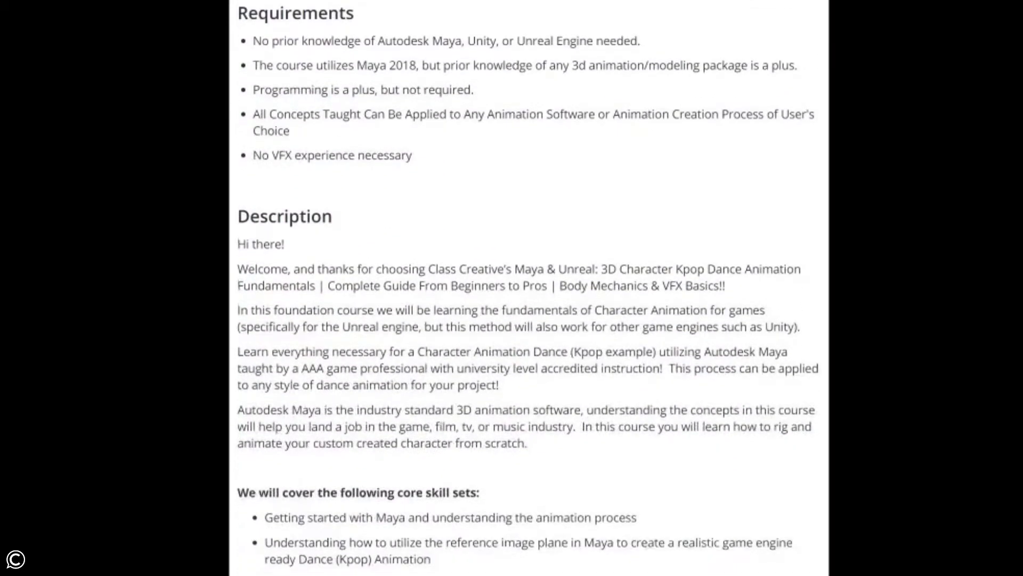
pyautogui.scroll(-3)
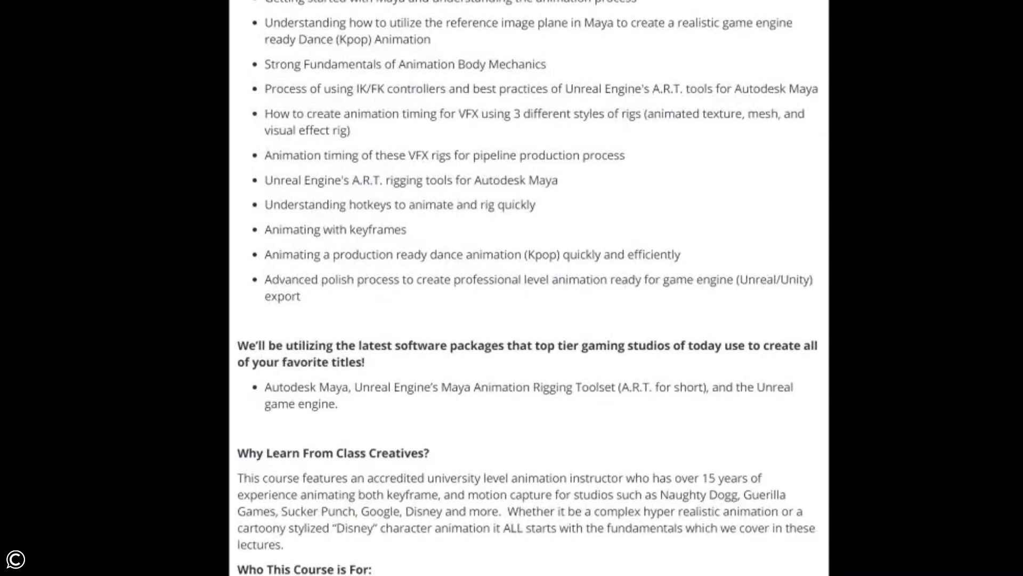
pyautogui.scroll(-3)
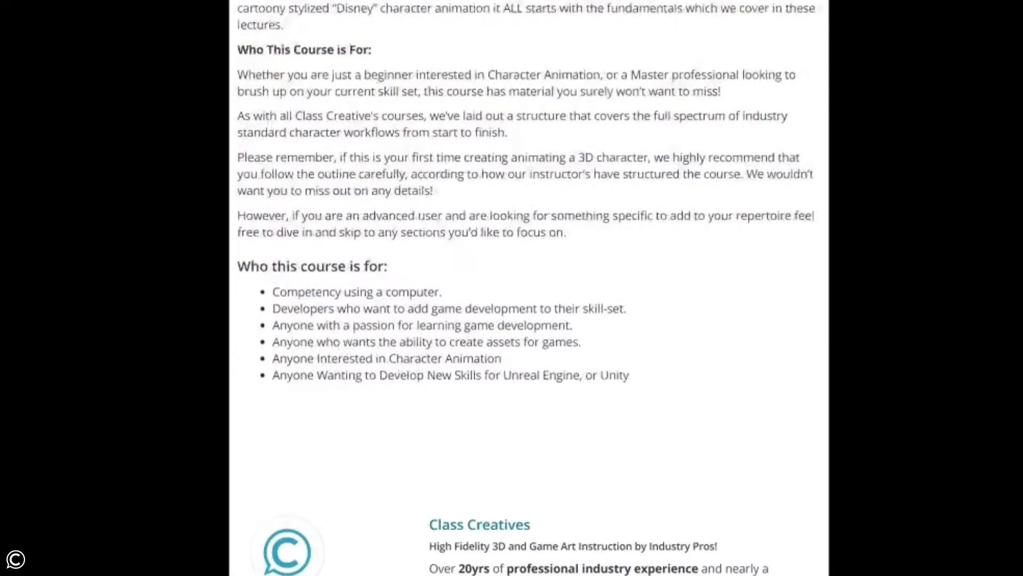
pyautogui.scroll(-3)
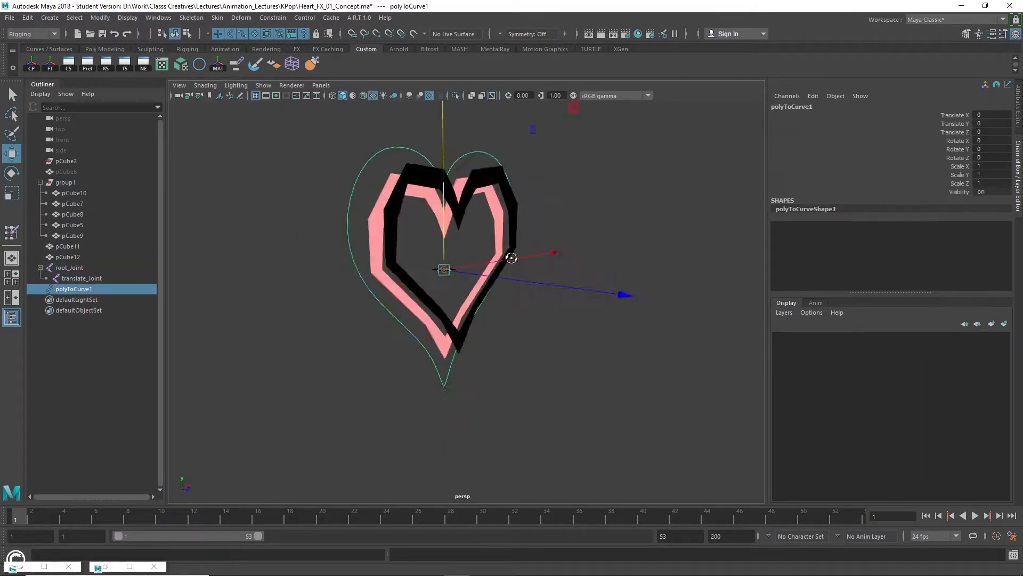
# - Select inner_Ctrl under Heart_FX_02_GRP in Maya to show the second heart rig
pyautogui.click(386, 515)
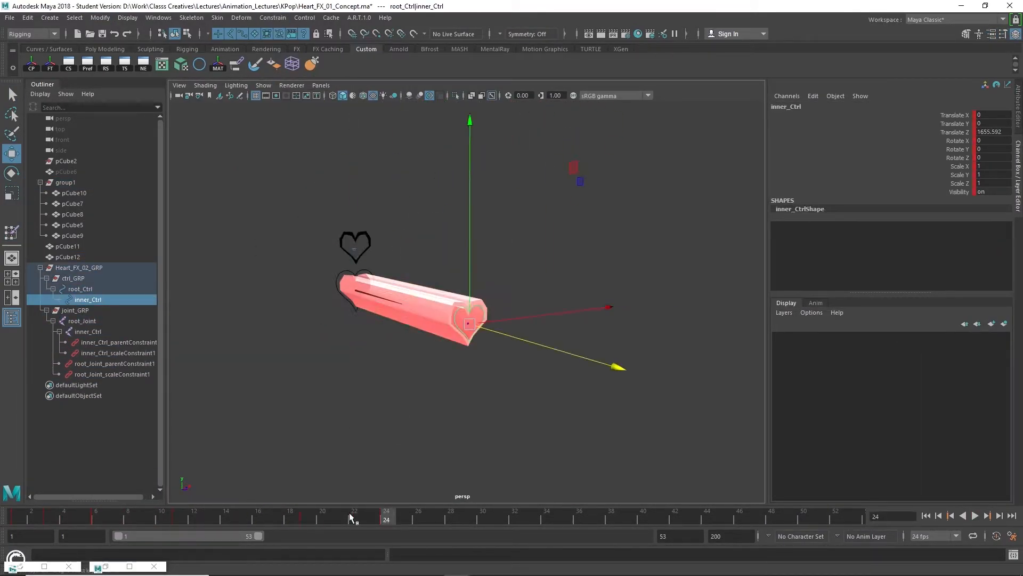